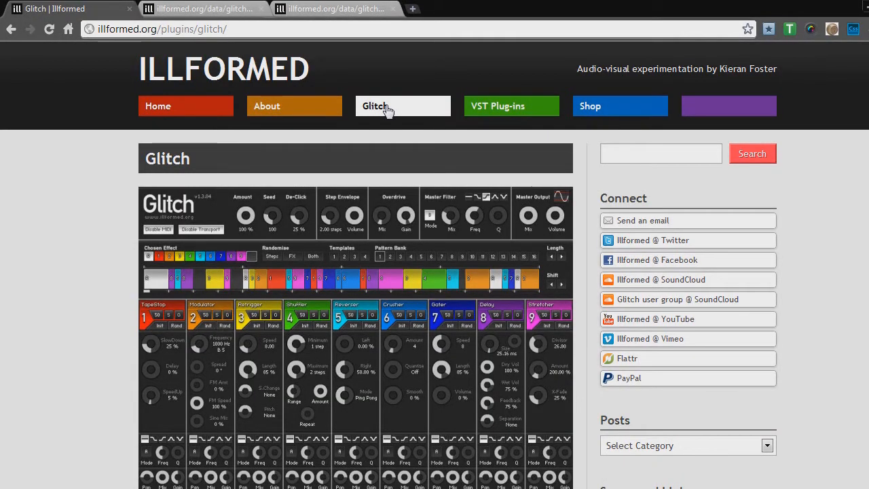
Scroll the Glitch page down to the v1.3.05 download and documentation links.
scroll(down, 3)
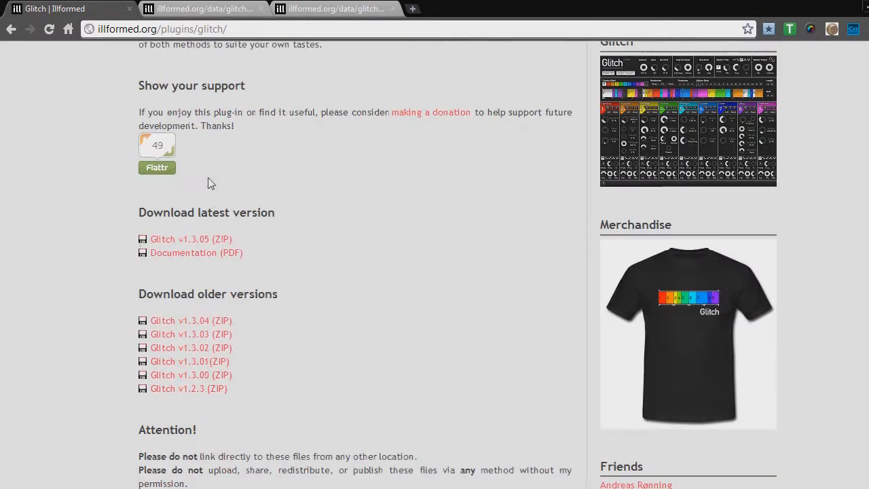
mouse_move(200, 243)
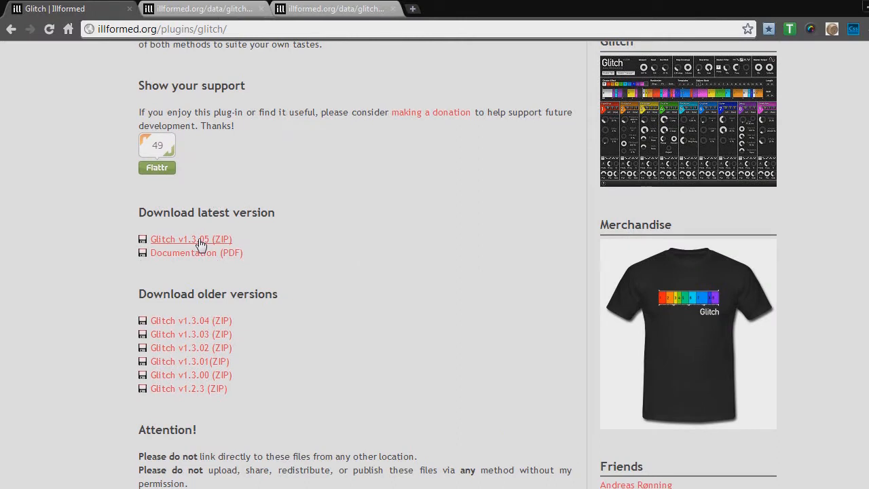
mouse_move(209, 261)
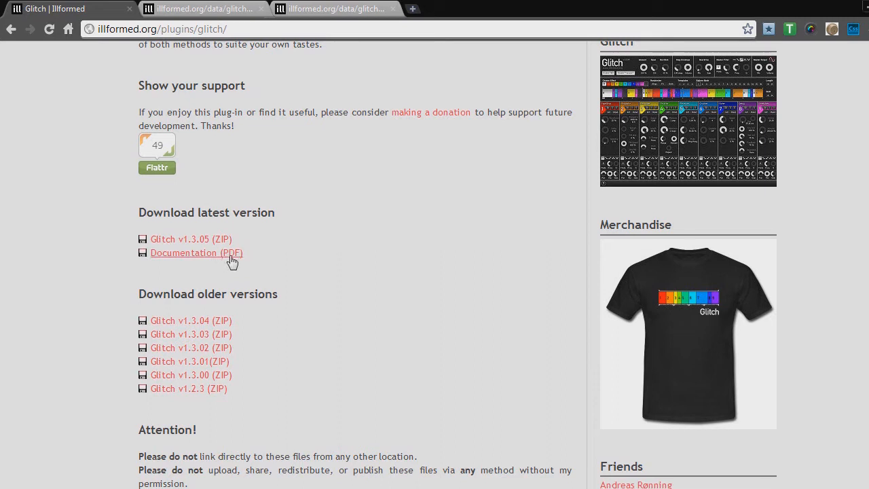
Open the Documentation PDF and scroll past Main Features and Getting Started to the MIDI CC image.
click(196, 252)
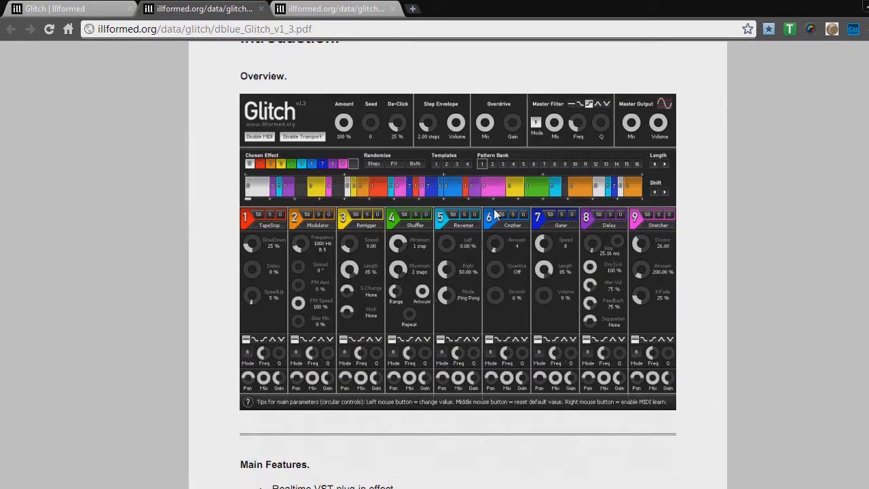
scroll(down, 3)
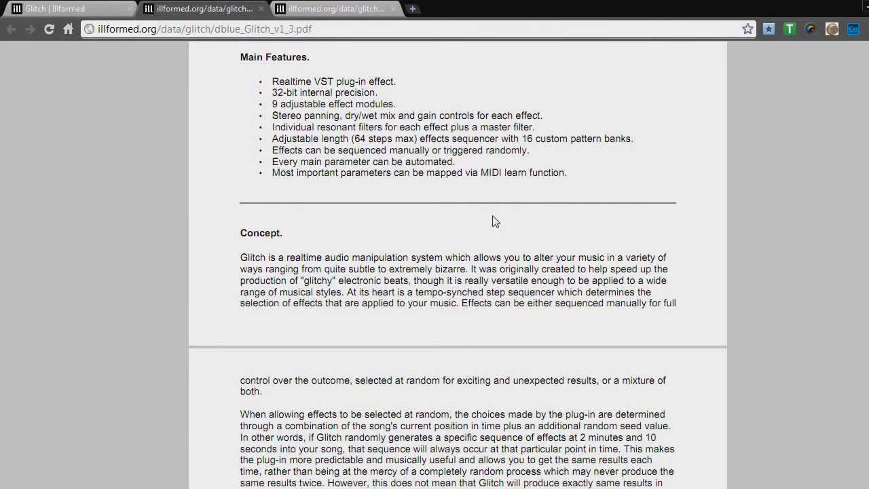
scroll(down, 3)
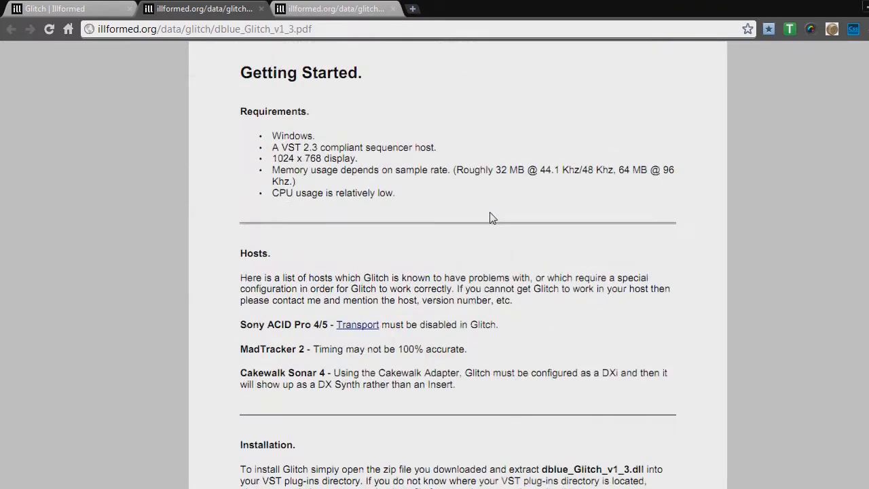
scroll(down, 3)
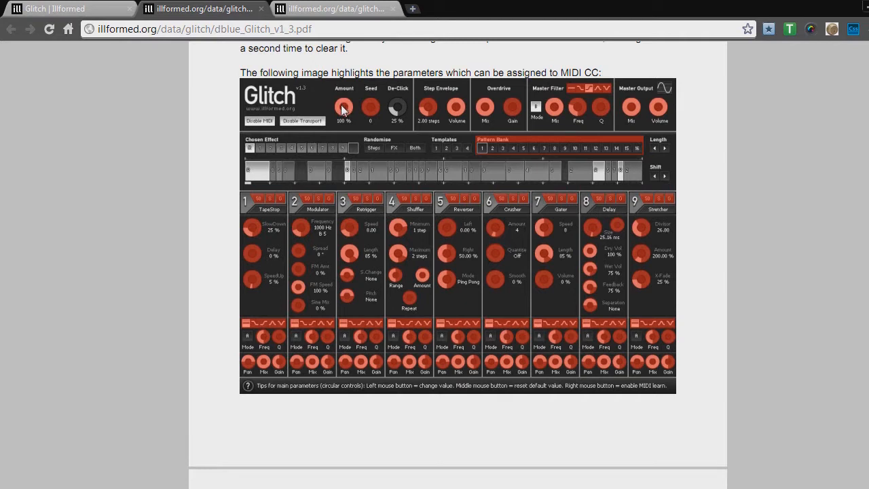
mouse_move(396, 286)
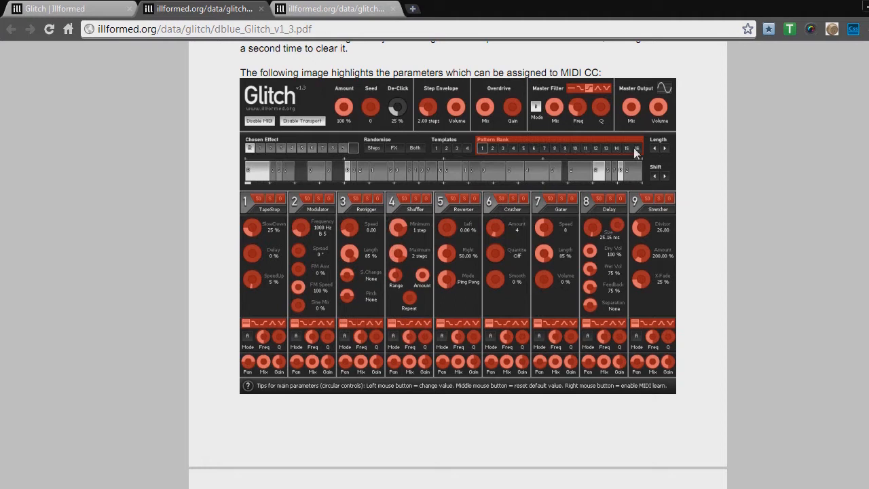
mouse_move(639, 260)
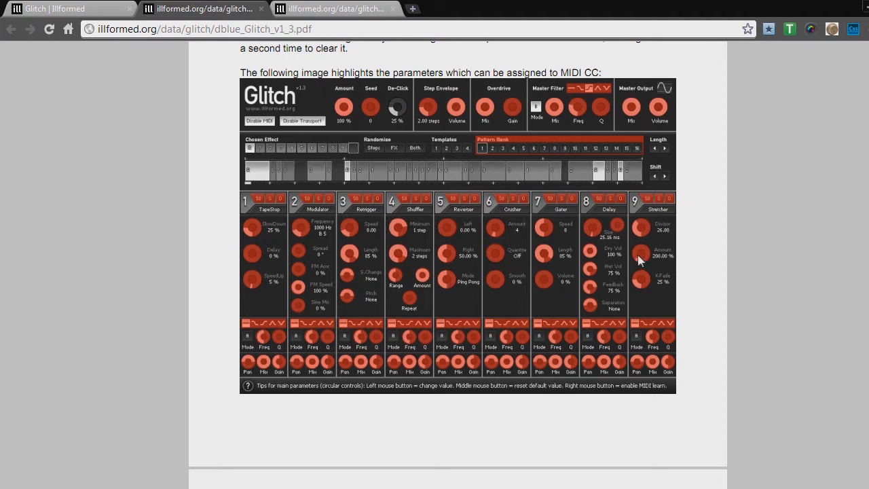
mouse_move(279, 207)
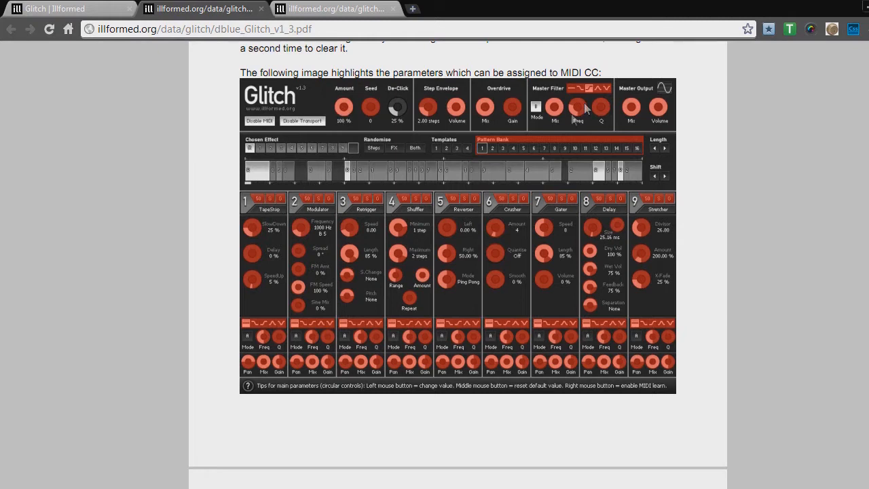
mouse_move(262, 367)
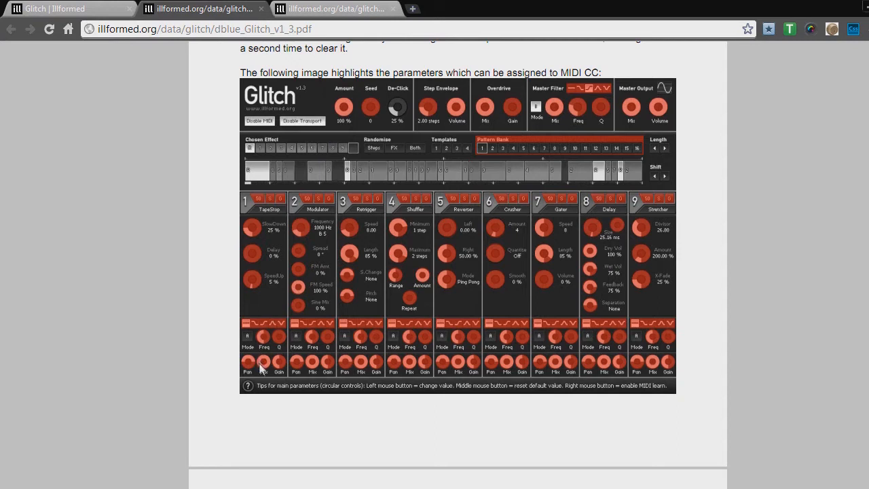
mouse_move(588, 359)
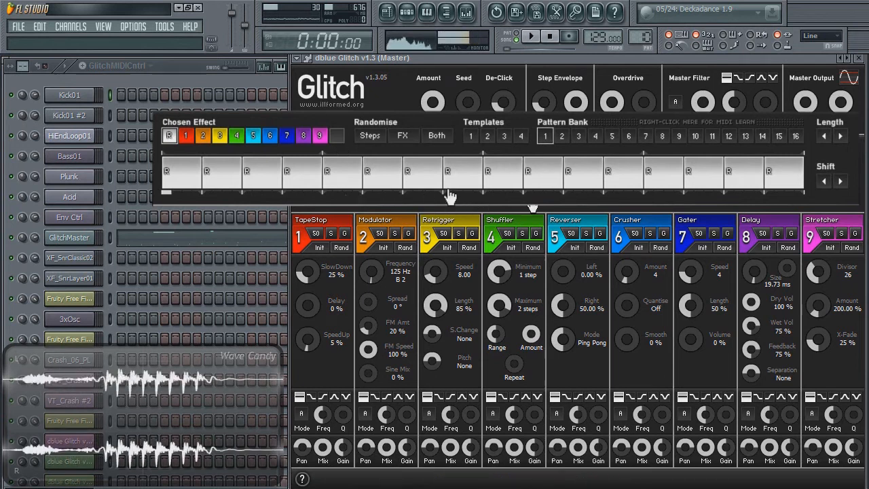
Randomise Glitch's Steps, then FX, then Both, and reset to an even pattern.
click(370, 136)
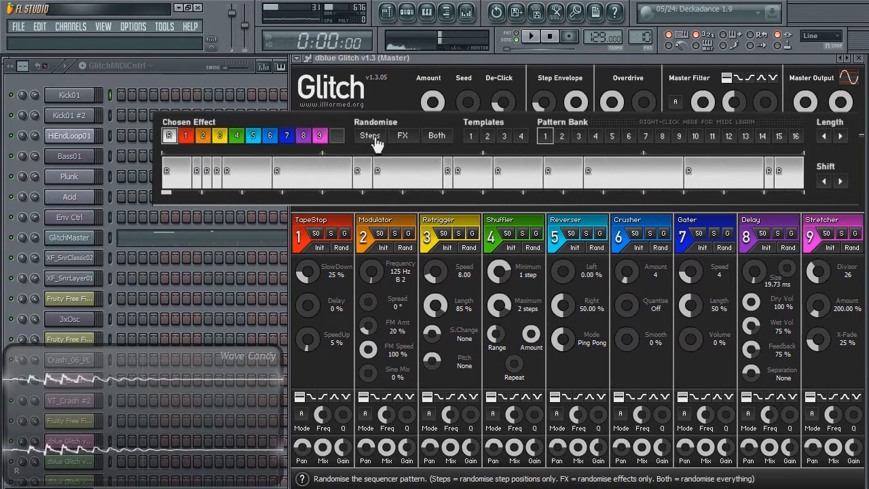
click(403, 136)
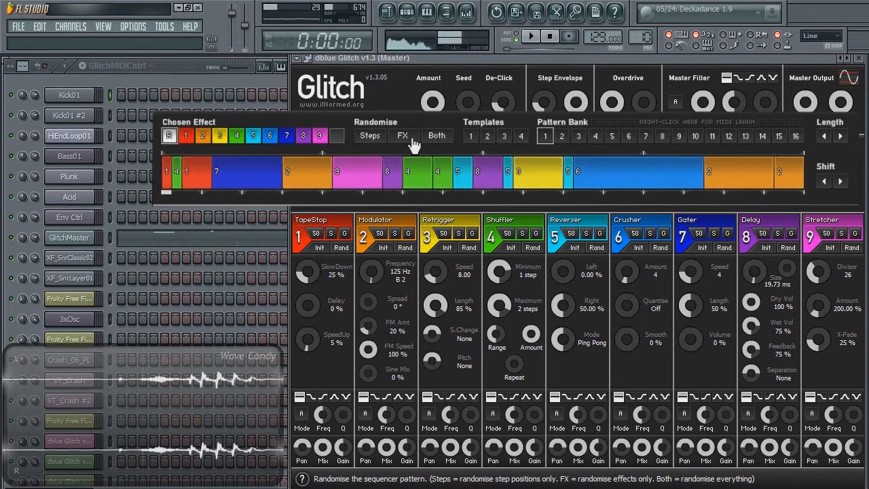
click(436, 136)
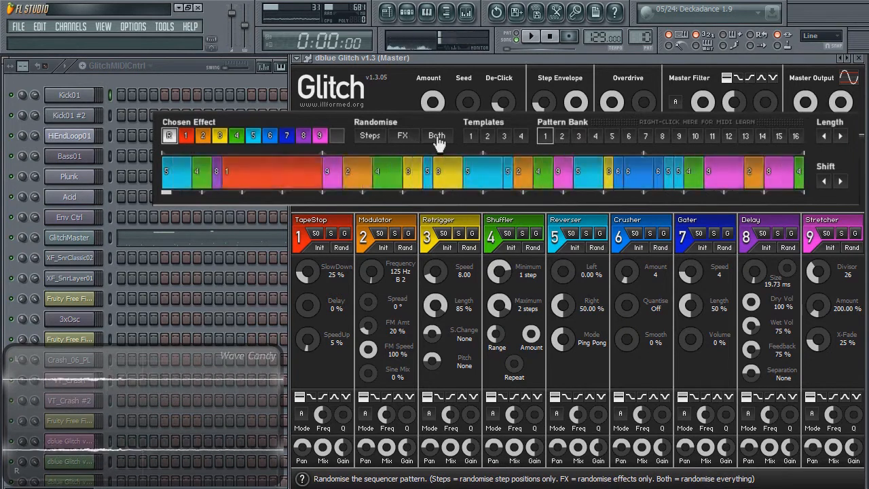
click(436, 135)
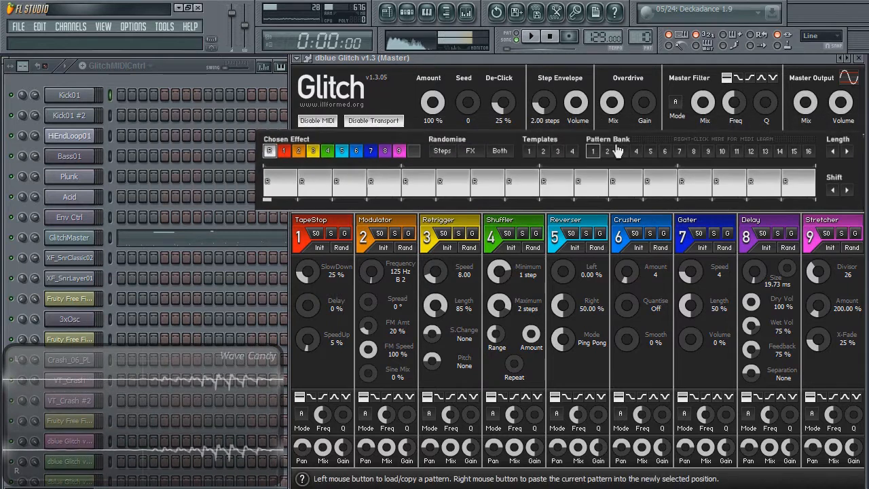
Copy bank 1's 16-step pattern into Glitch pattern bank 3.
click(635, 156)
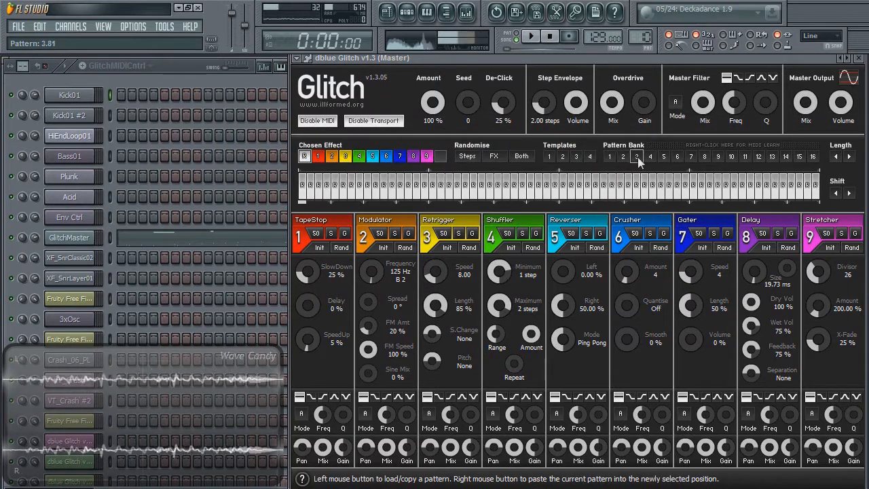
click(610, 156)
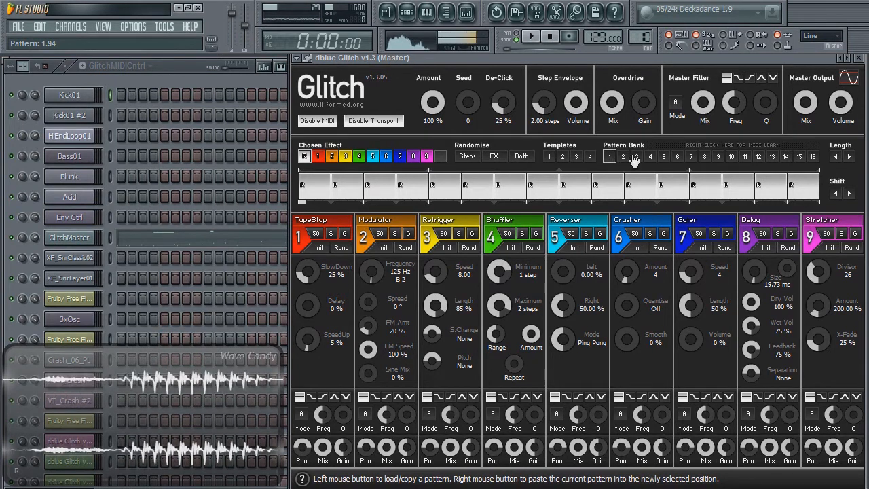
click(637, 156)
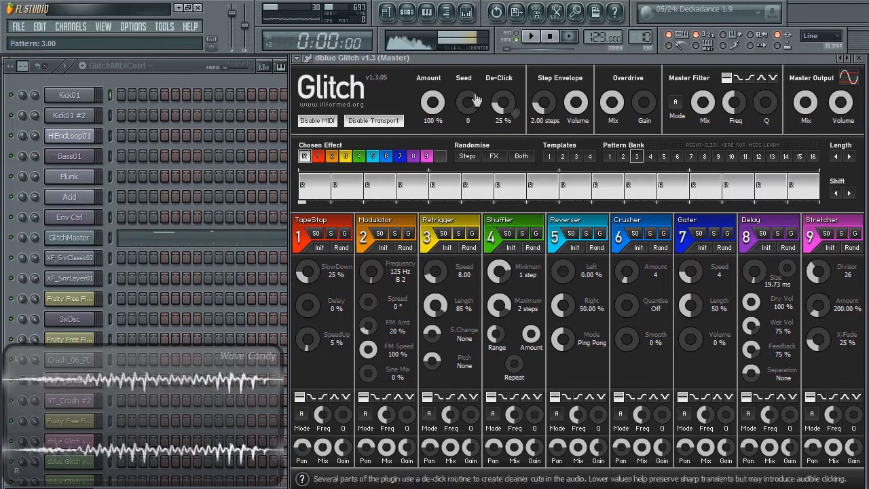
click(70, 26)
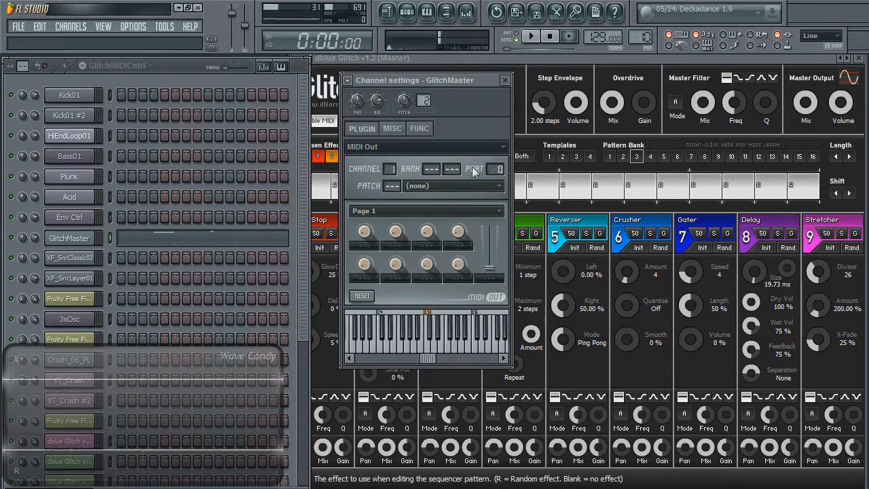
click(504, 80)
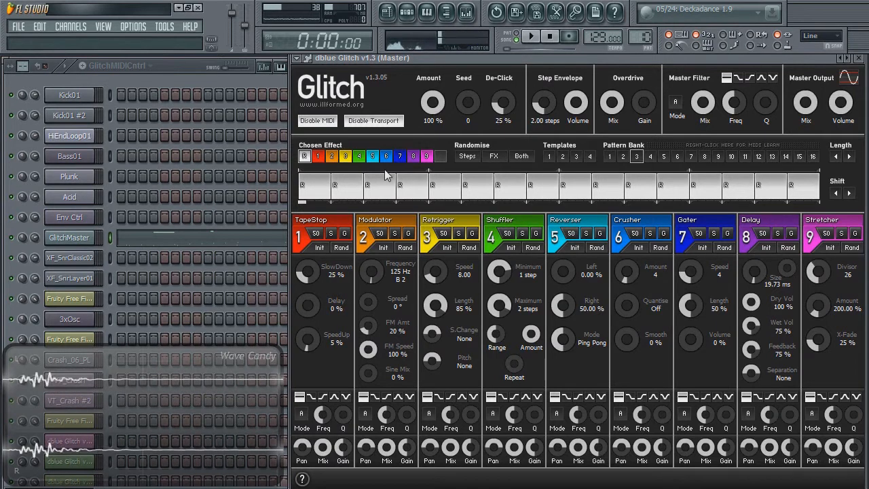
click(69, 238)
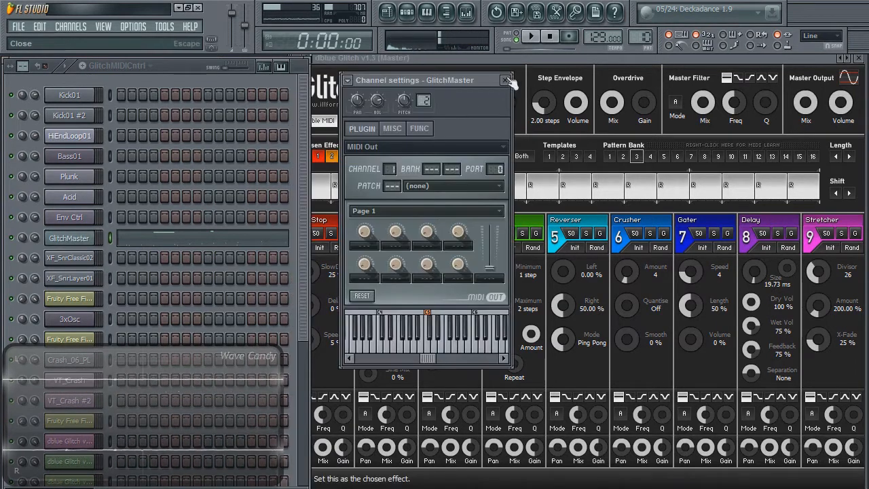
click(505, 80)
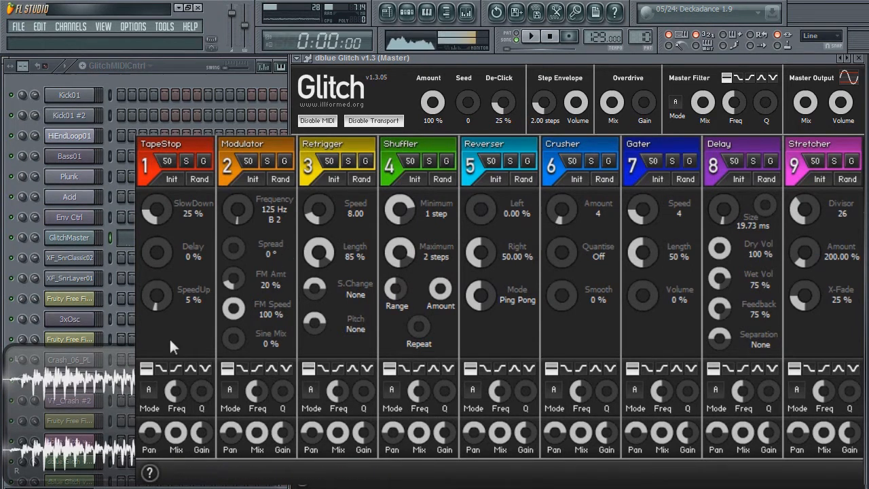
mouse_move(193, 385)
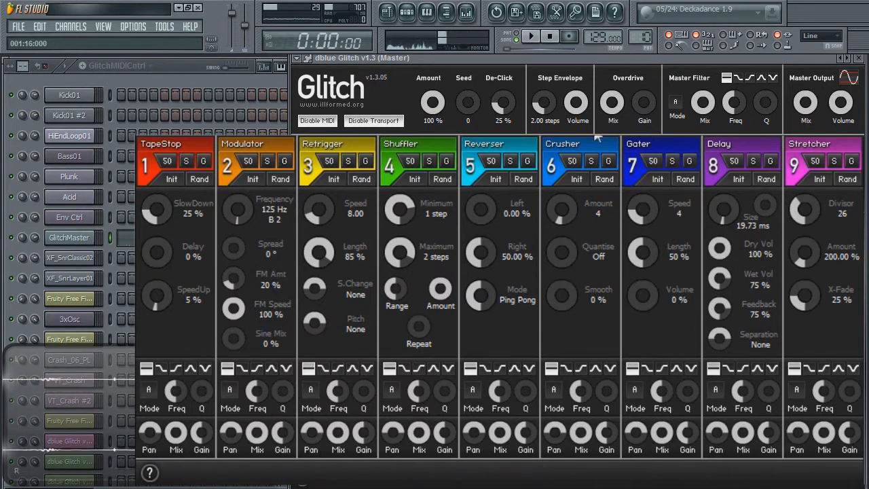
mouse_move(686, 85)
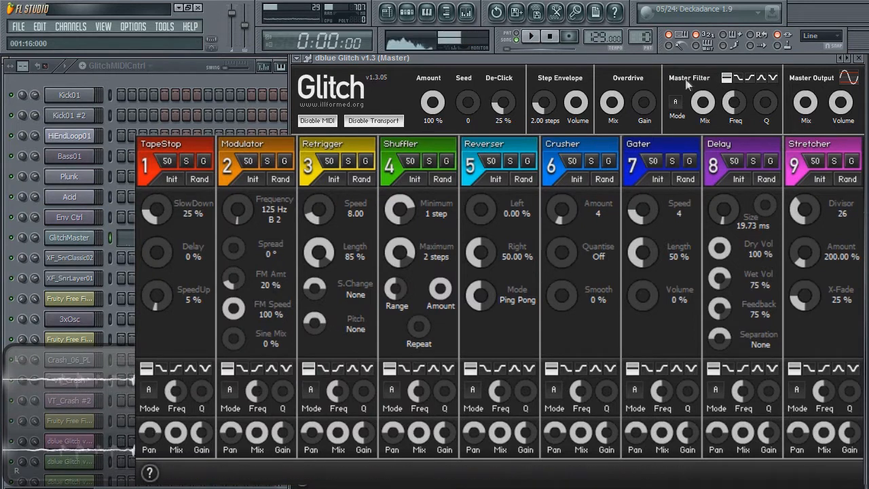
mouse_move(175, 434)
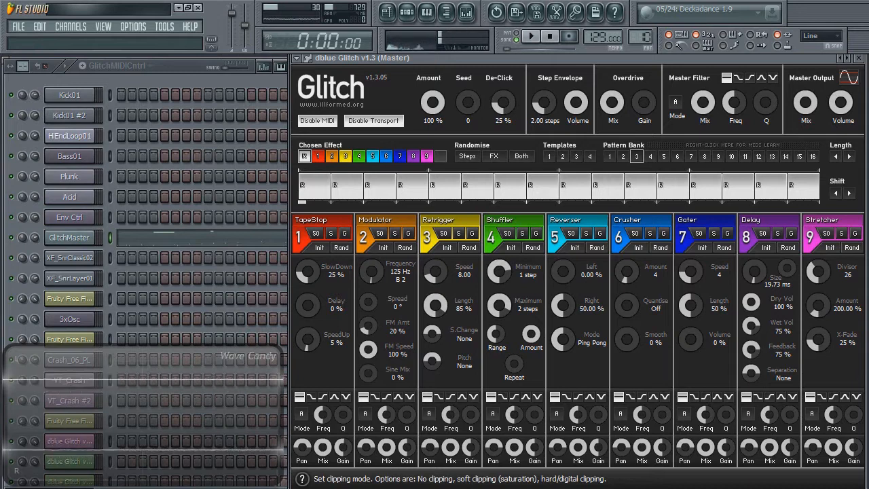
click(531, 36)
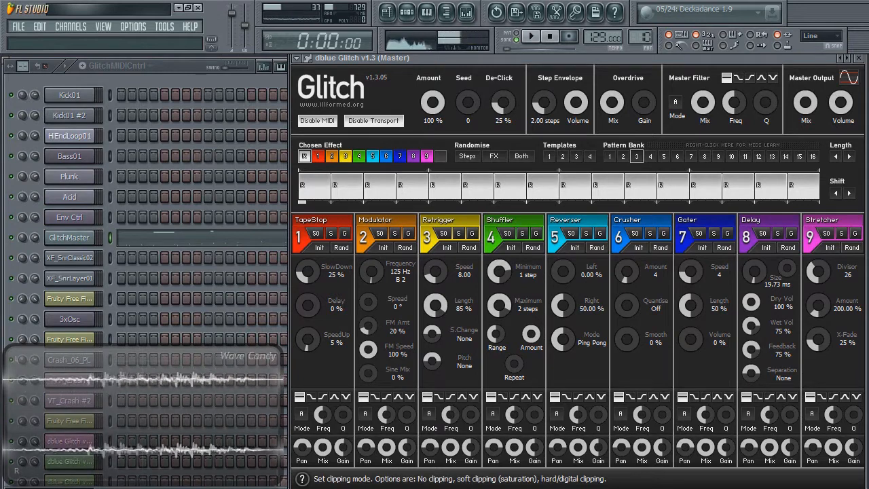